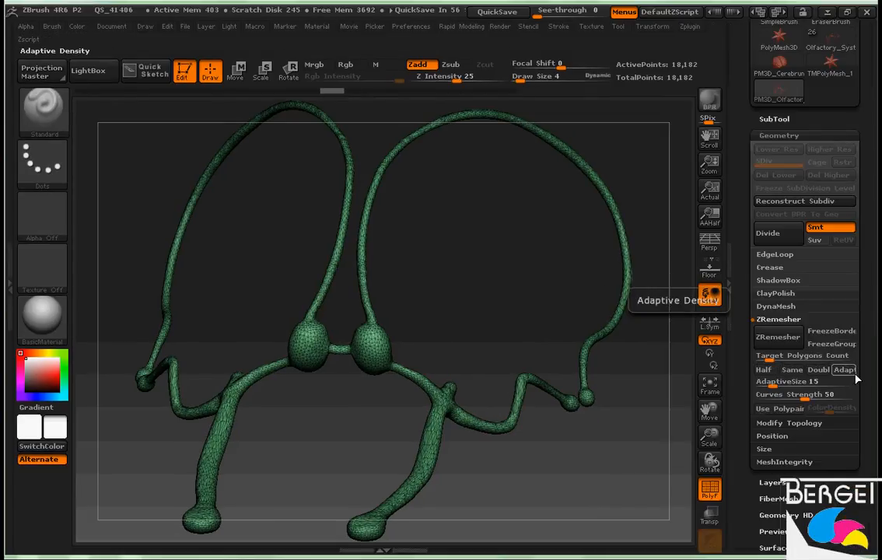
Step: Run ZRemesher on the dense green tube, rebuilding it as a 1,492-point quad mesh
{"action": "left_click", "coordinate": [787, 381]}
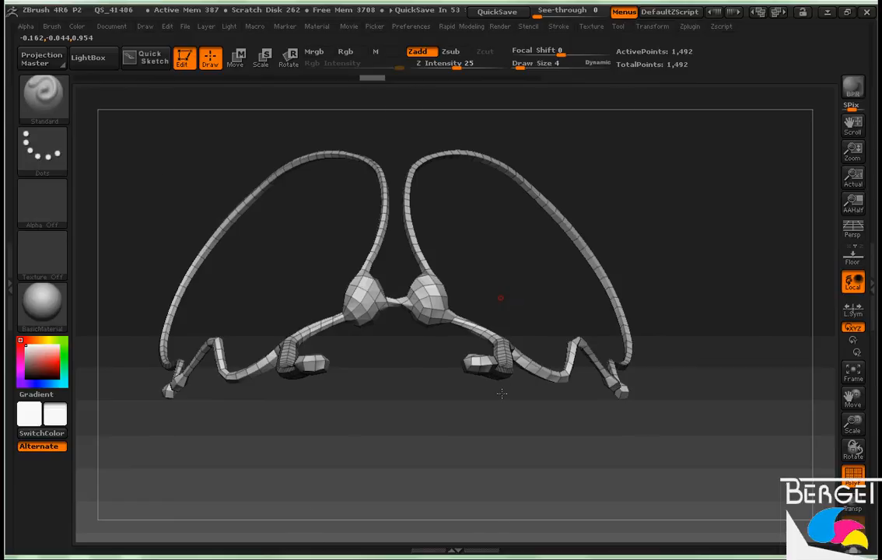
Step: Orbit around the central junction and curved tubes to check the new edge flow
{"action": "left_click_drag", "start_coordinate": [503, 392], "coordinate": [455, 373]}
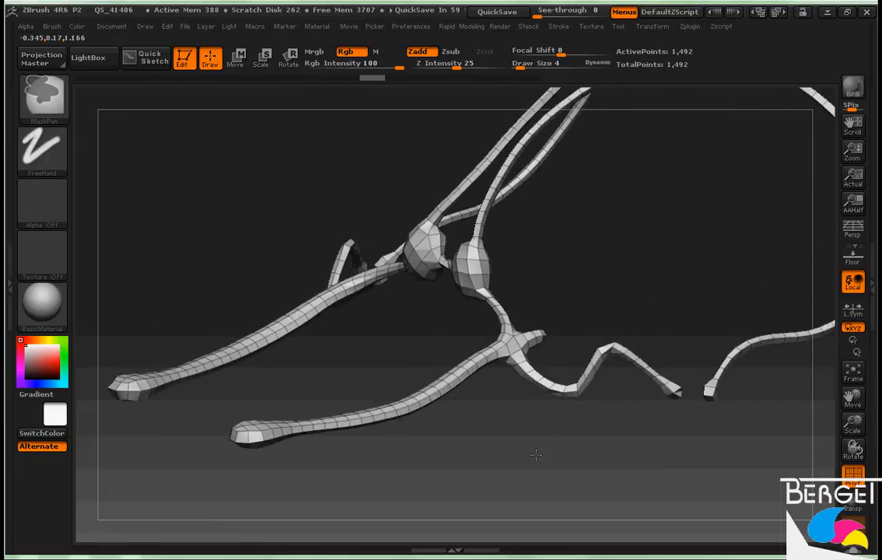
{"action": "left_click_drag", "start_coordinate": [535, 454], "coordinate": [418, 297]}
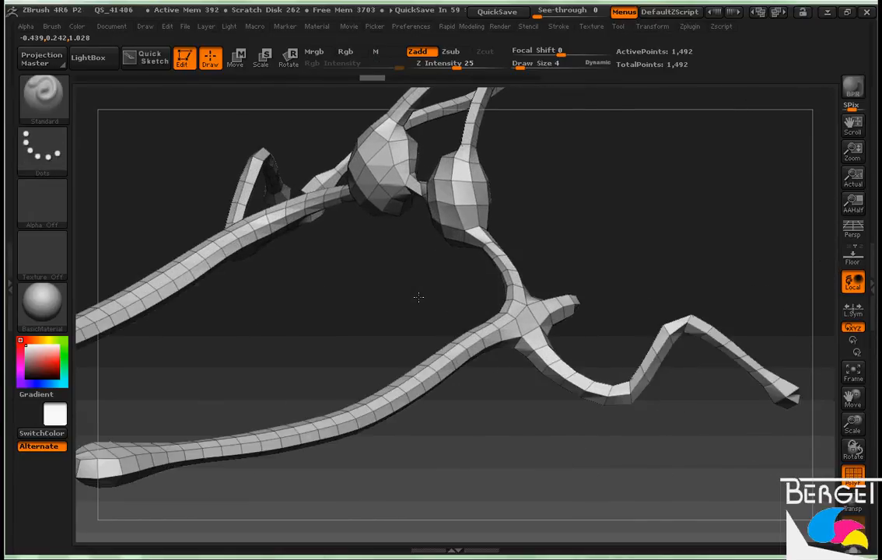
{"action": "left_click_drag", "start_coordinate": [418, 299], "coordinate": [447, 305]}
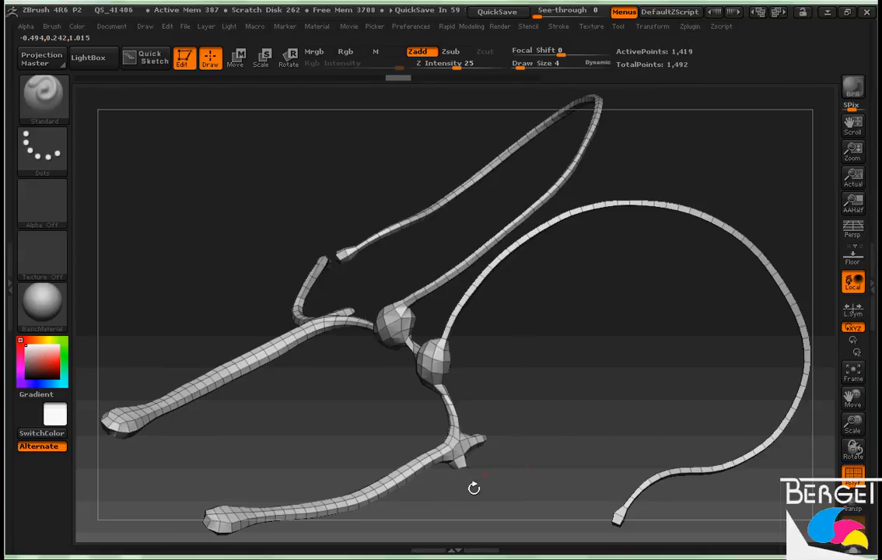
{"action": "mouse_move", "coordinate": [563, 458]}
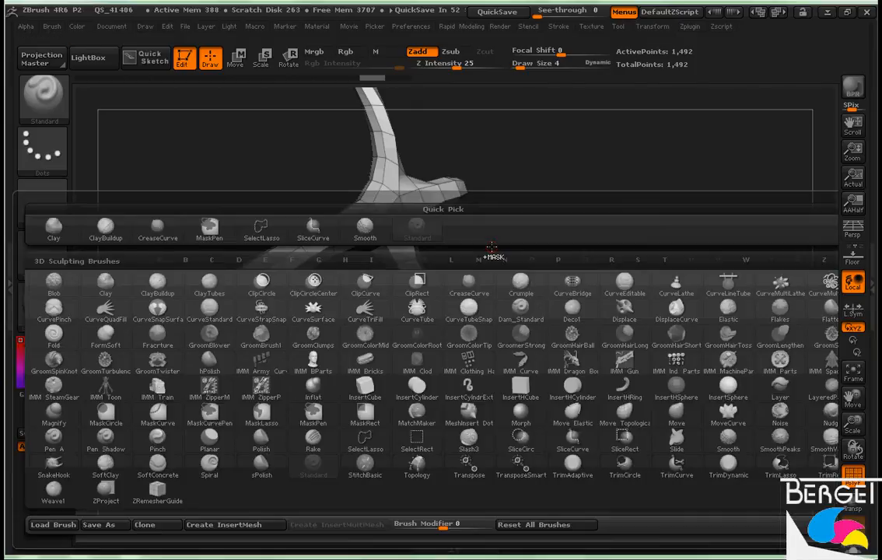
Step: Choose a brush and remove the twisted edge loops on the spiraling bend, leaving 1,452 points
{"action": "left_click", "coordinate": [468, 281]}
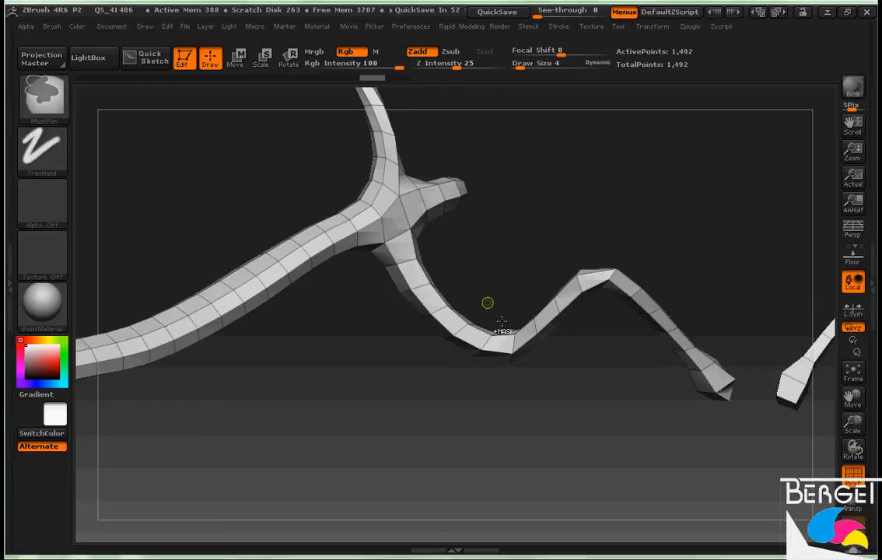
{"action": "left_click_drag", "start_coordinate": [488, 302], "coordinate": [533, 303]}
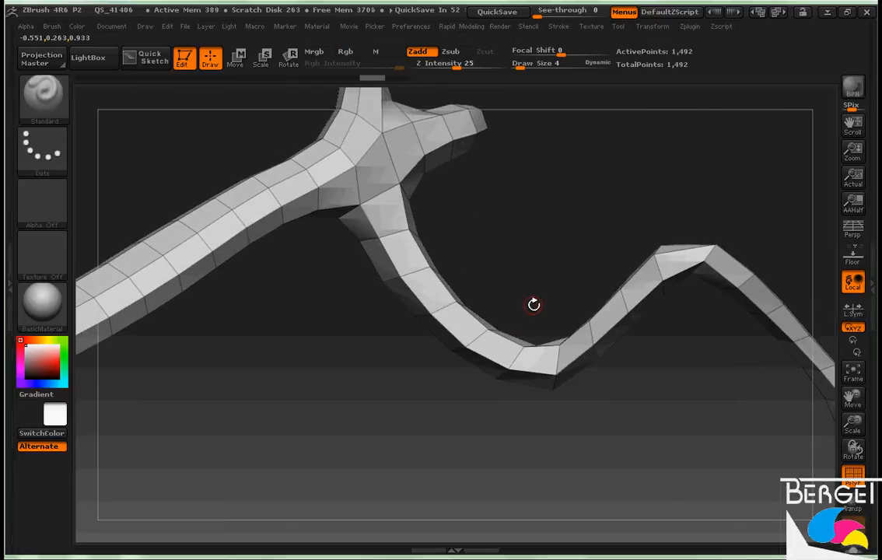
{"action": "left_click_drag", "start_coordinate": [533, 304], "coordinate": [550, 322]}
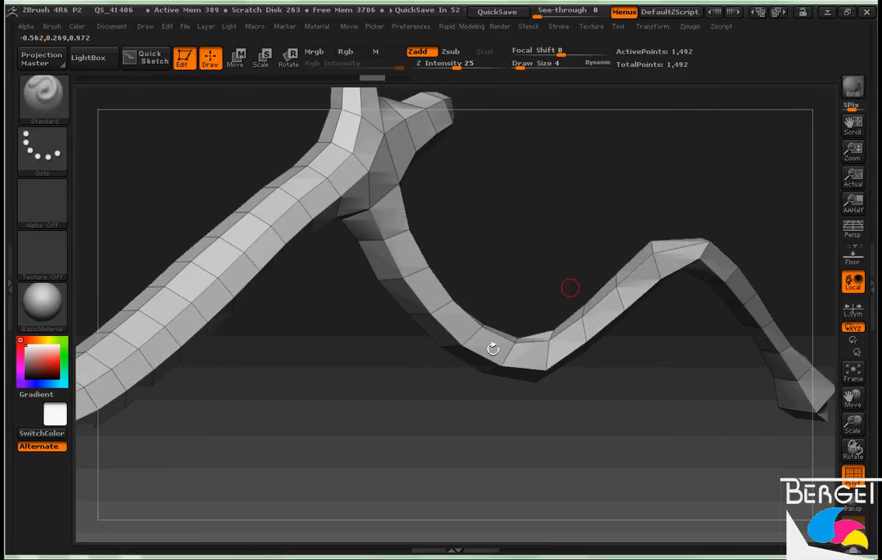
{"action": "left_click_drag", "start_coordinate": [493, 349], "coordinate": [535, 287]}
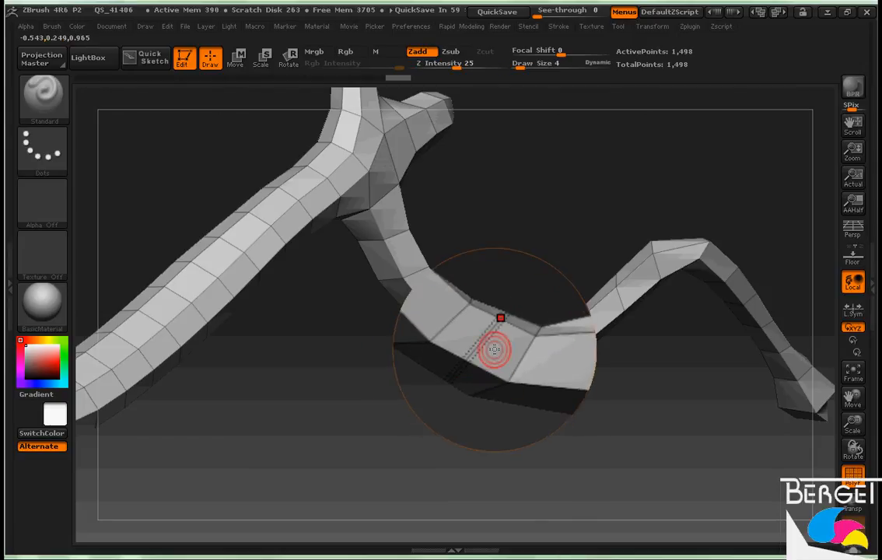
{"action": "left_click_drag", "start_coordinate": [498, 349], "coordinate": [494, 343]}
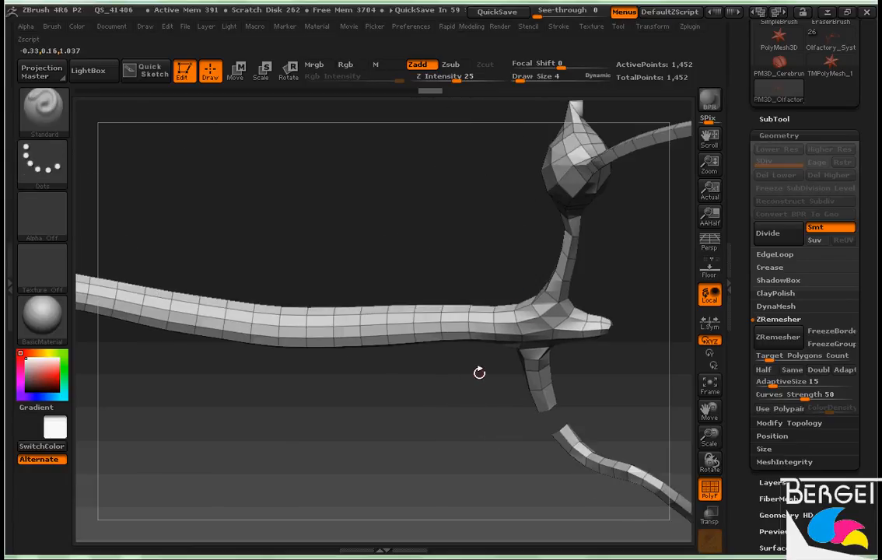
Step: Adjust ZRemesher settings and remesh again for straighter tube loops at 1,521 points
{"action": "left_click", "coordinate": [345, 64]}
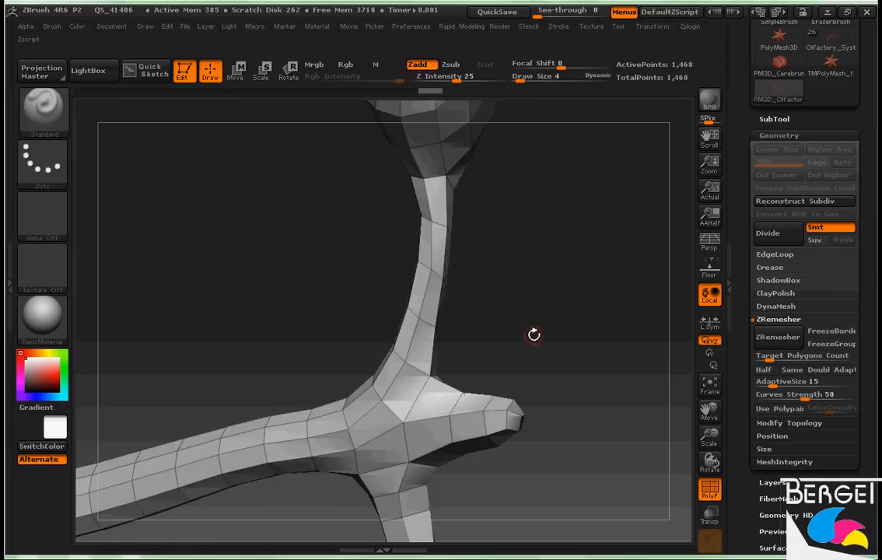
{"action": "left_click_drag", "start_coordinate": [534, 334], "coordinate": [531, 308]}
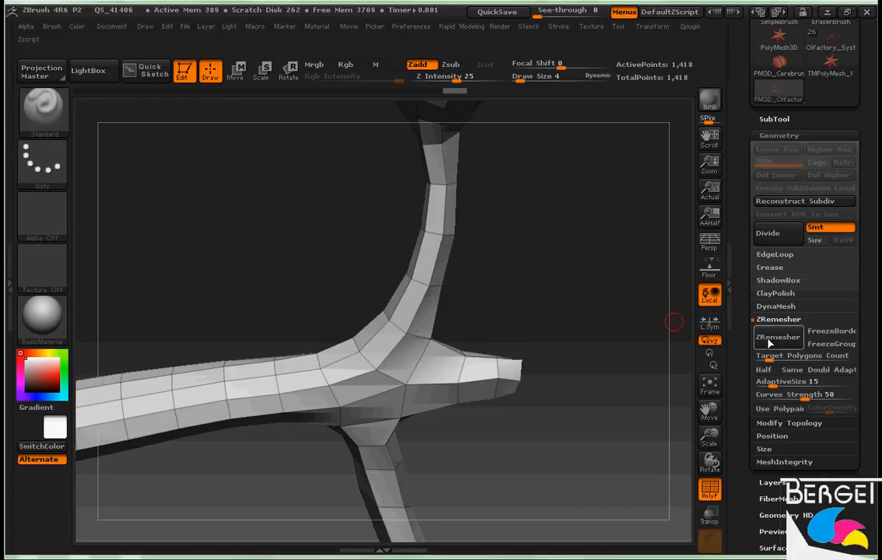
{"action": "left_click", "coordinate": [778, 336]}
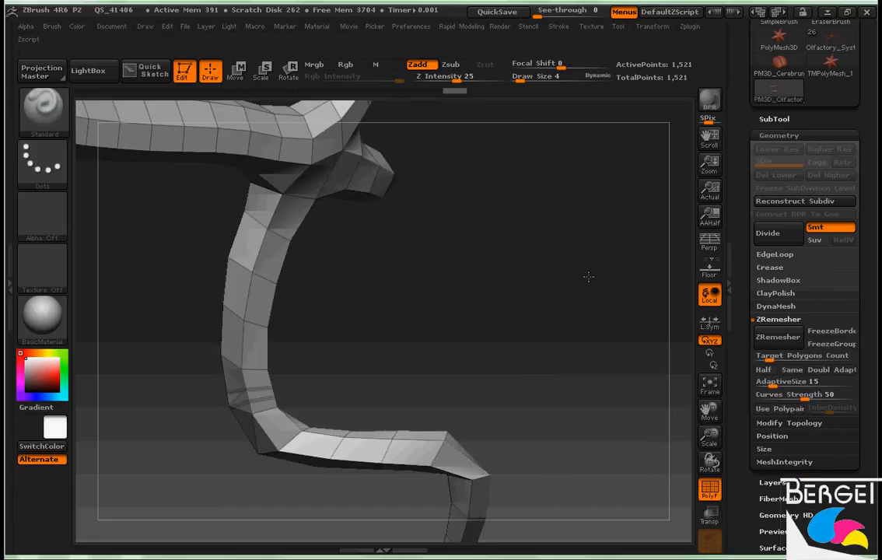
Step: Remesh the junction with curve guides, bringing the symmetric model to 1,442 points
{"action": "left_click", "coordinate": [777, 336]}
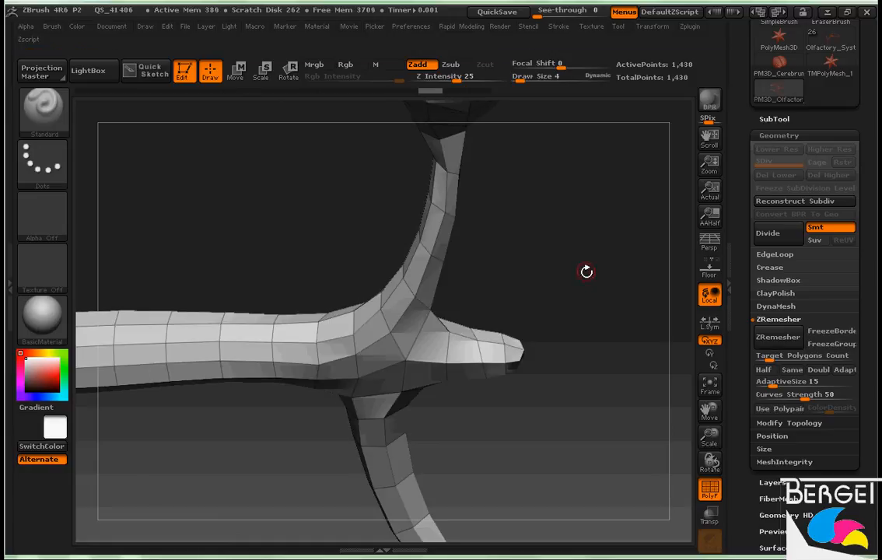
{"action": "left_click_drag", "start_coordinate": [586, 271], "coordinate": [527, 205]}
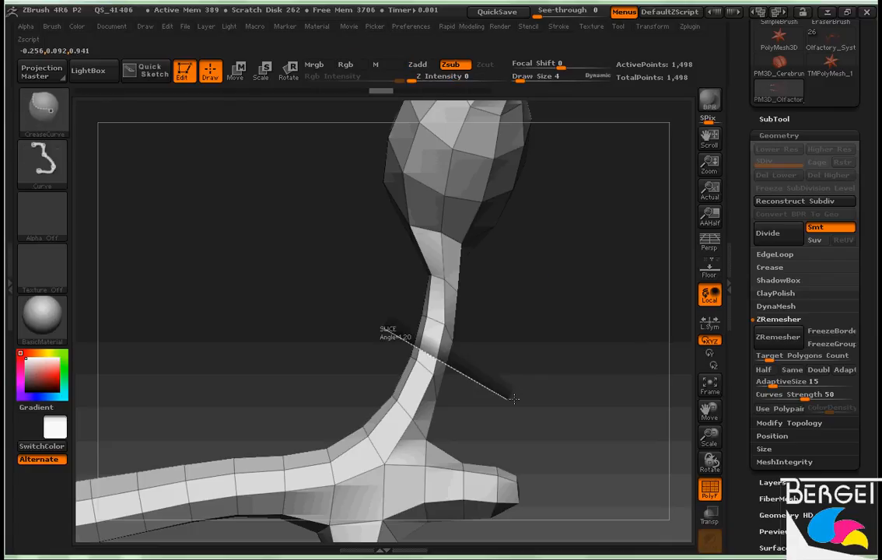
{"action": "left_click", "coordinate": [777, 336]}
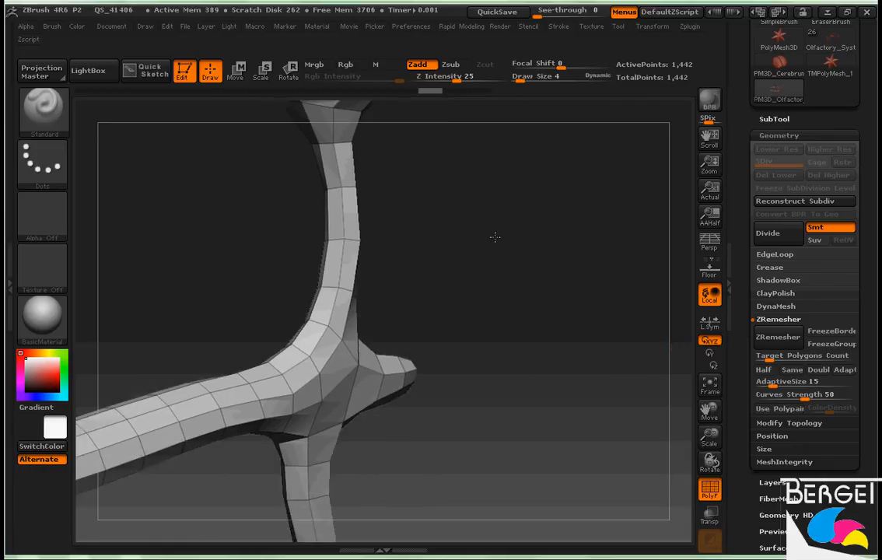
{"action": "left_click_drag", "start_coordinate": [495, 236], "coordinate": [535, 265]}
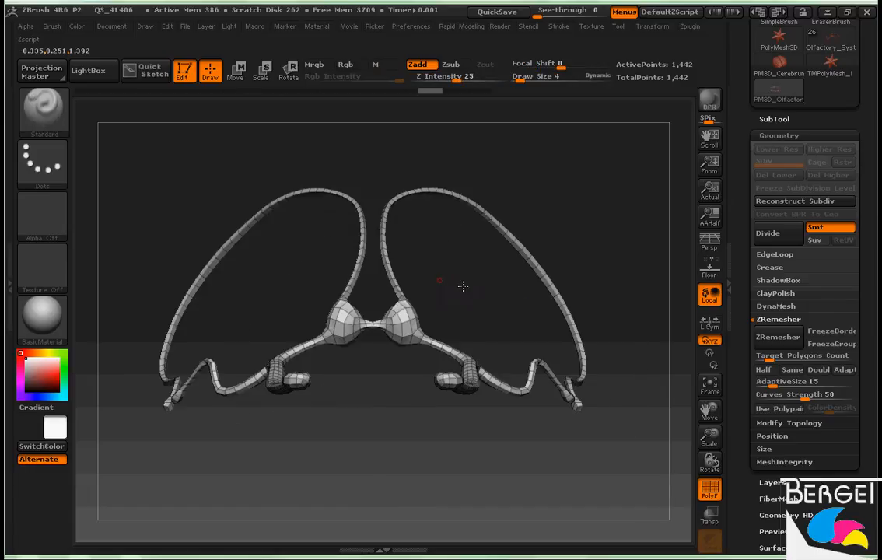
Step: Orbit the full 1,442-point model to inspect both halves before Mirror And Weld
{"action": "left_click_drag", "start_coordinate": [438, 280], "coordinate": [456, 350]}
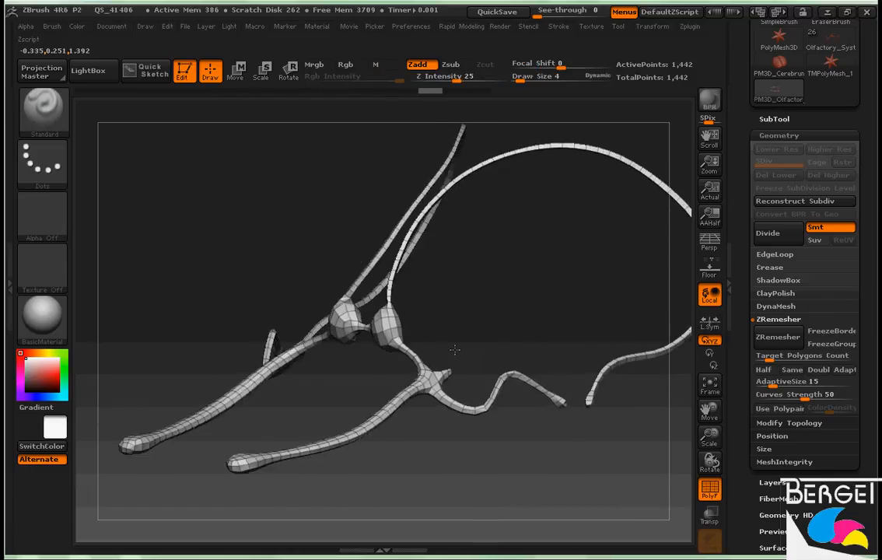
{"action": "left_click_drag", "start_coordinate": [456, 350], "coordinate": [476, 388]}
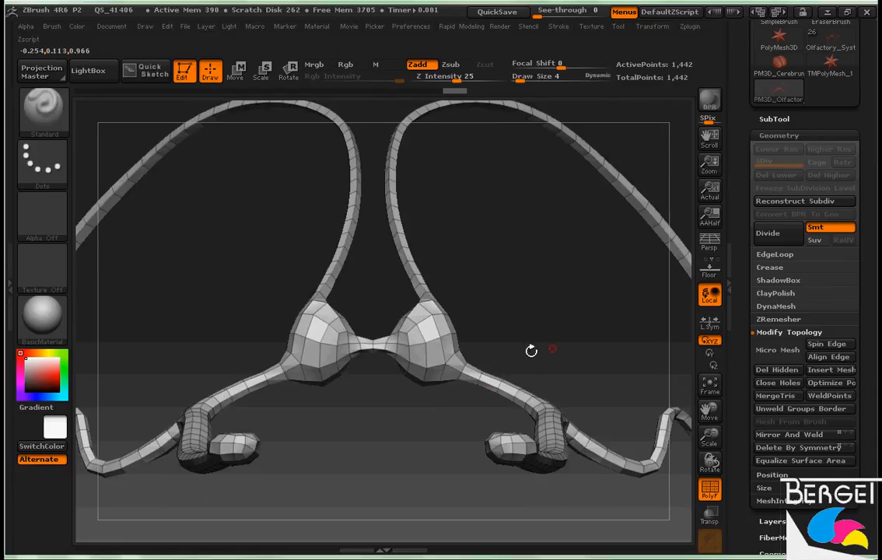
{"action": "left_click_drag", "start_coordinate": [532, 351], "coordinate": [504, 333]}
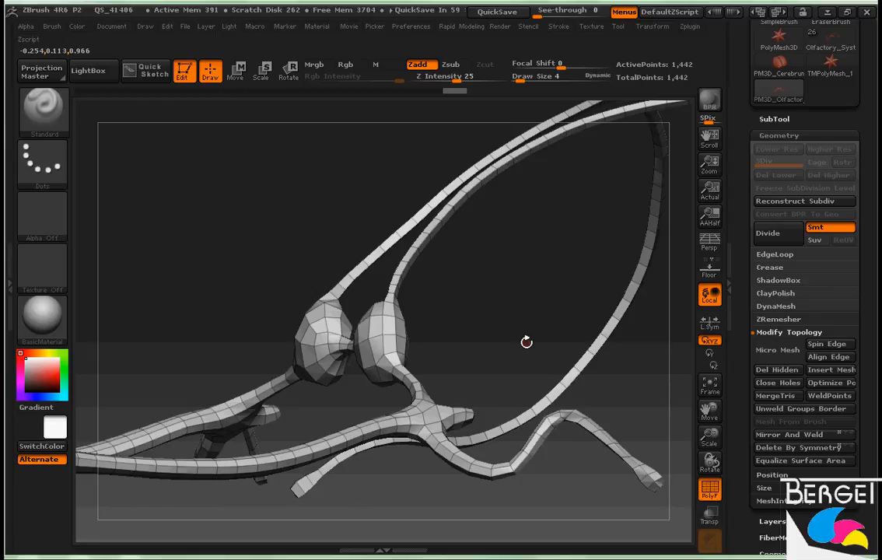
{"action": "mouse_move", "coordinate": [524, 339]}
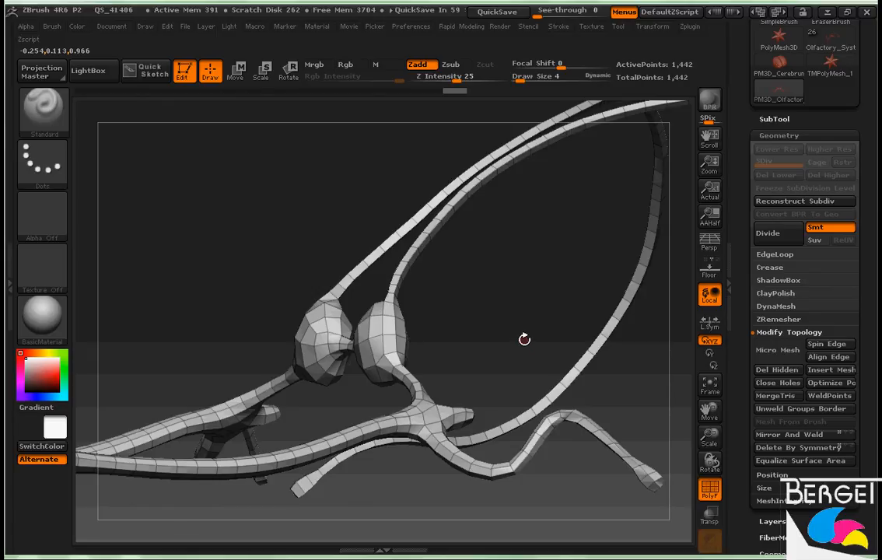